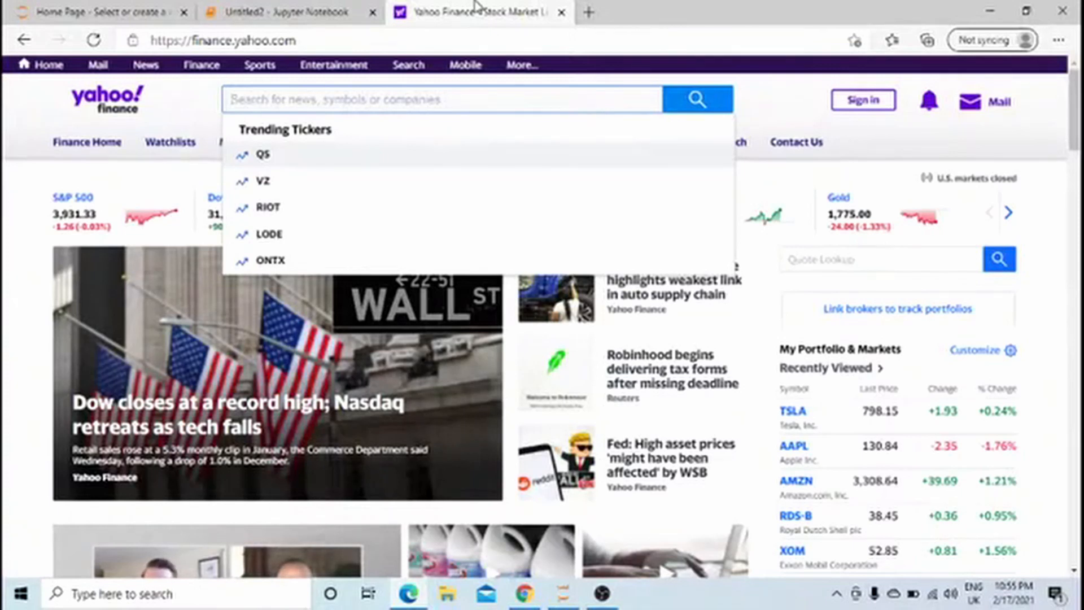
Search Yahoo Finance for 'bitcoin' and go to the BTC-USD Bitcoin USD quote page
text(bitcoin)
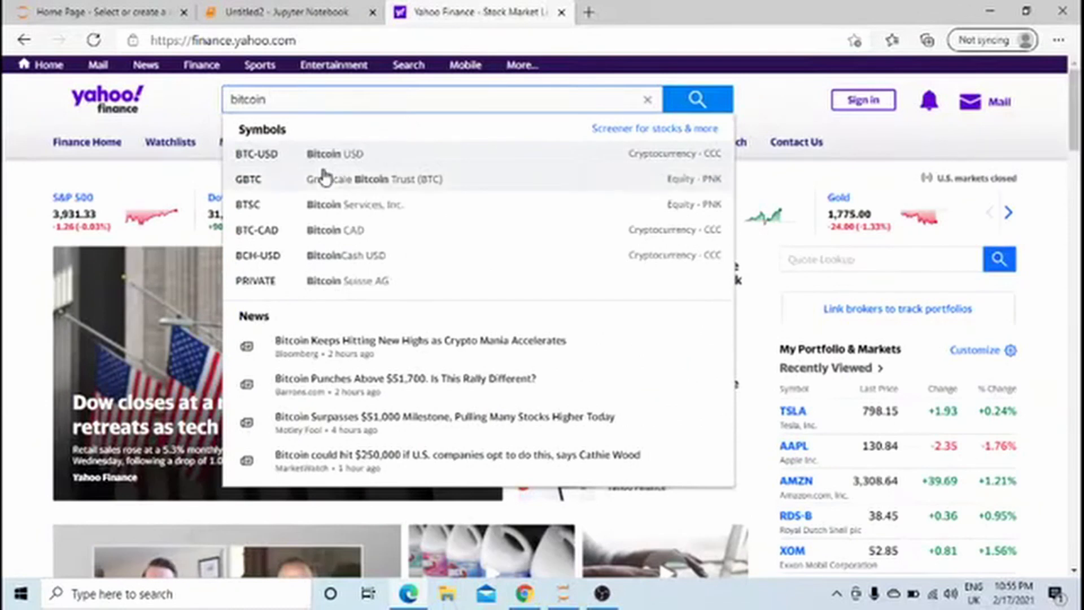
click(325, 154)
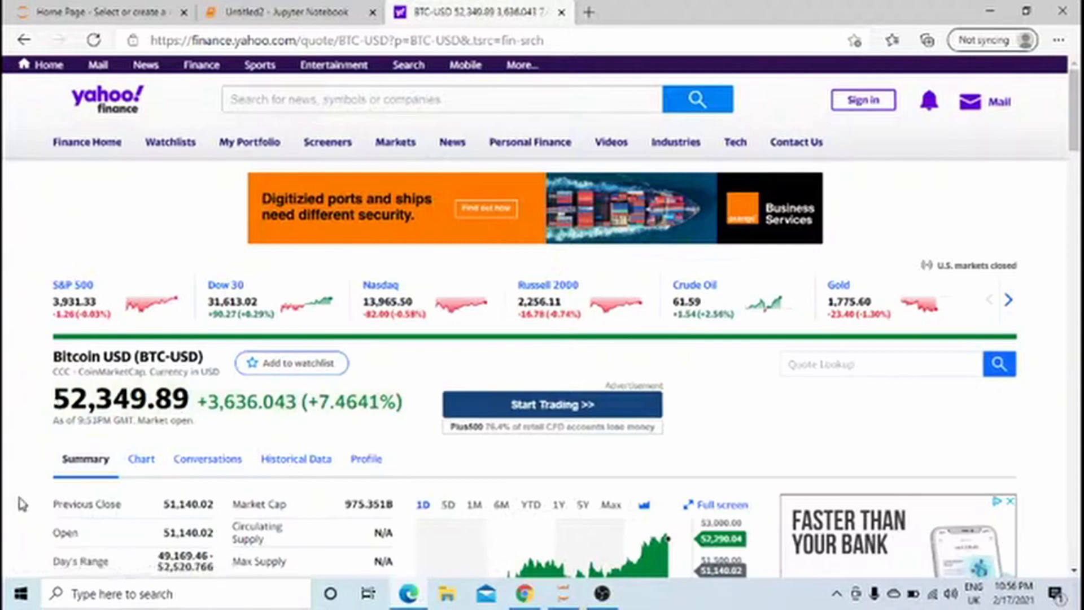
scroll(down, 3)
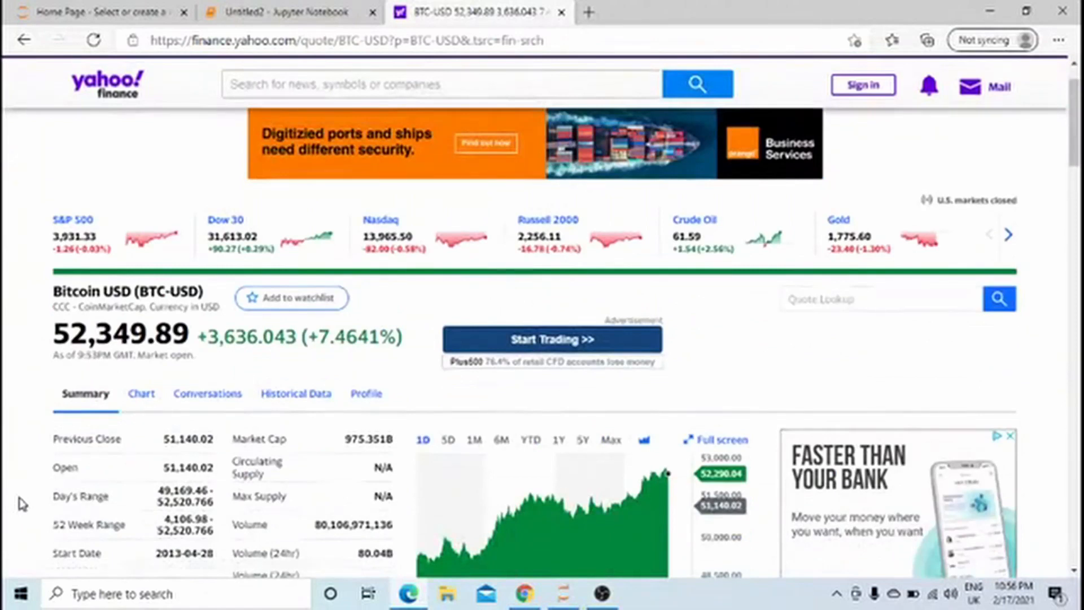
scroll(down, 3)
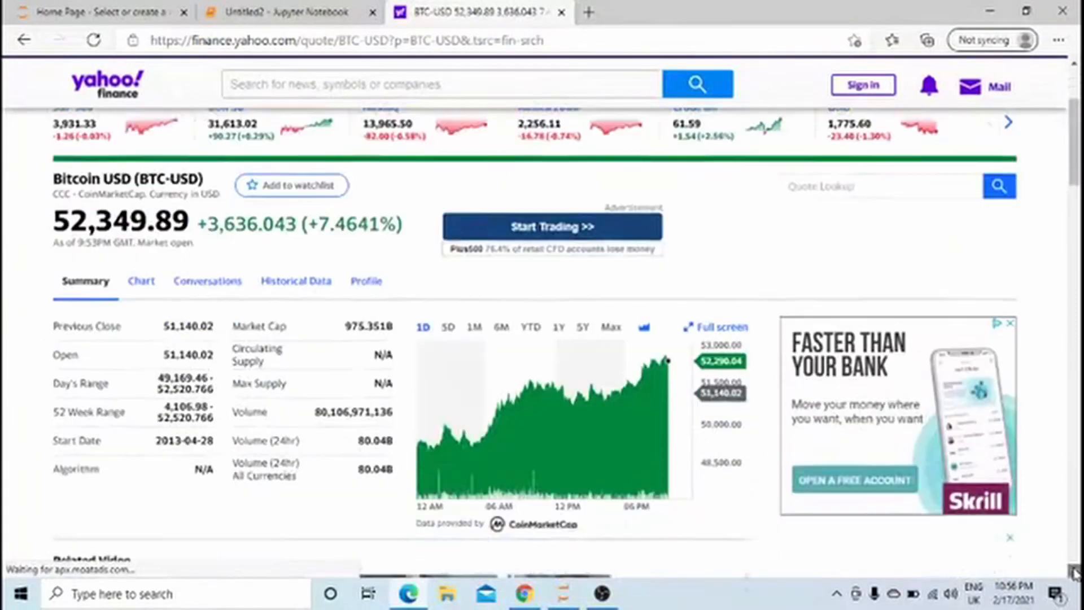
scroll(down, 3)
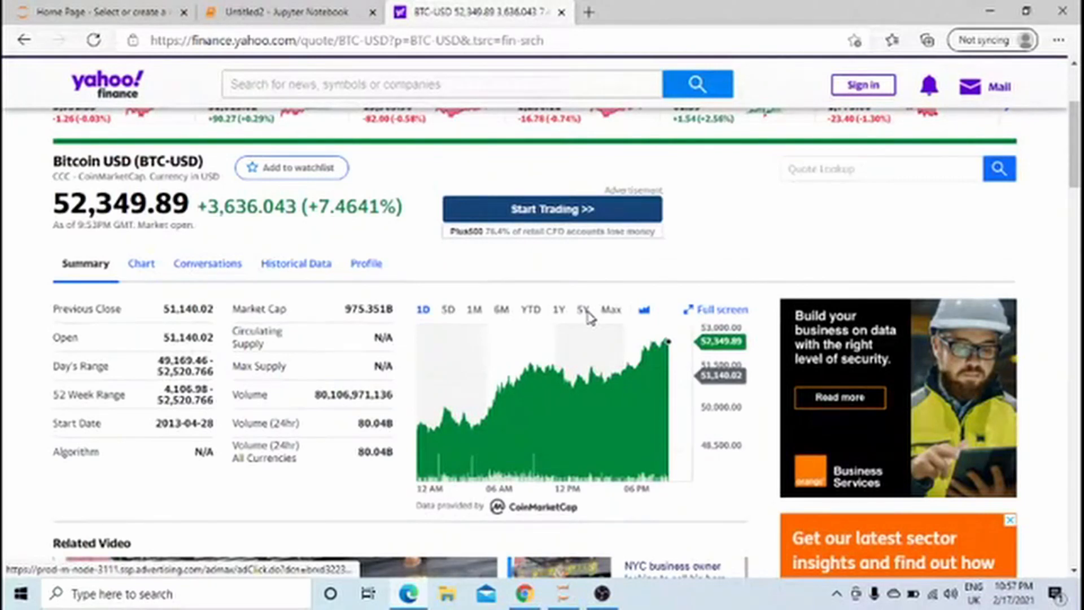
mouse_move(535, 468)
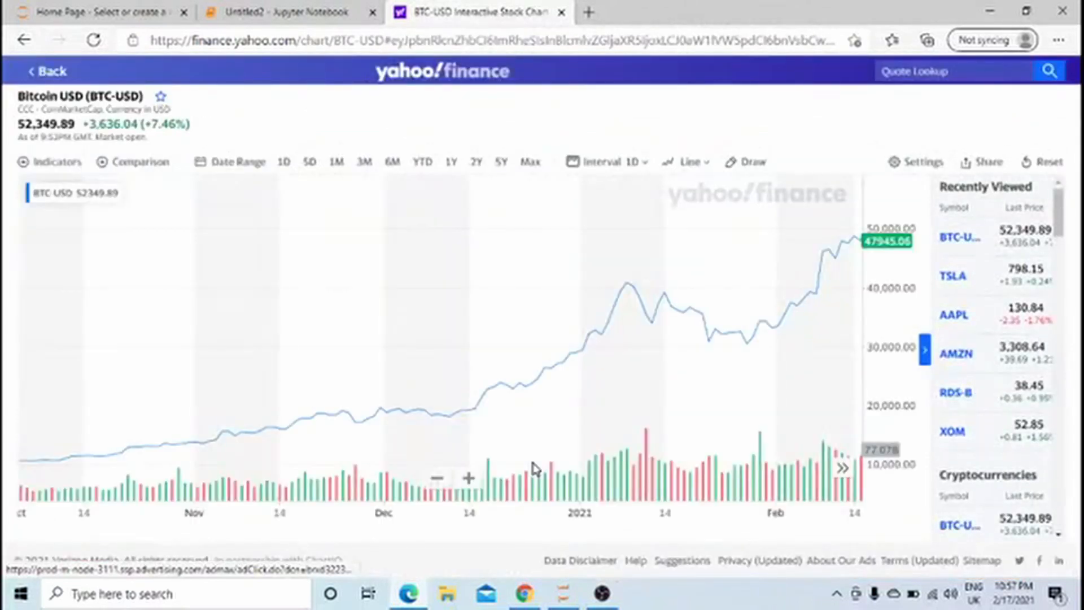
mouse_move(224, 401)
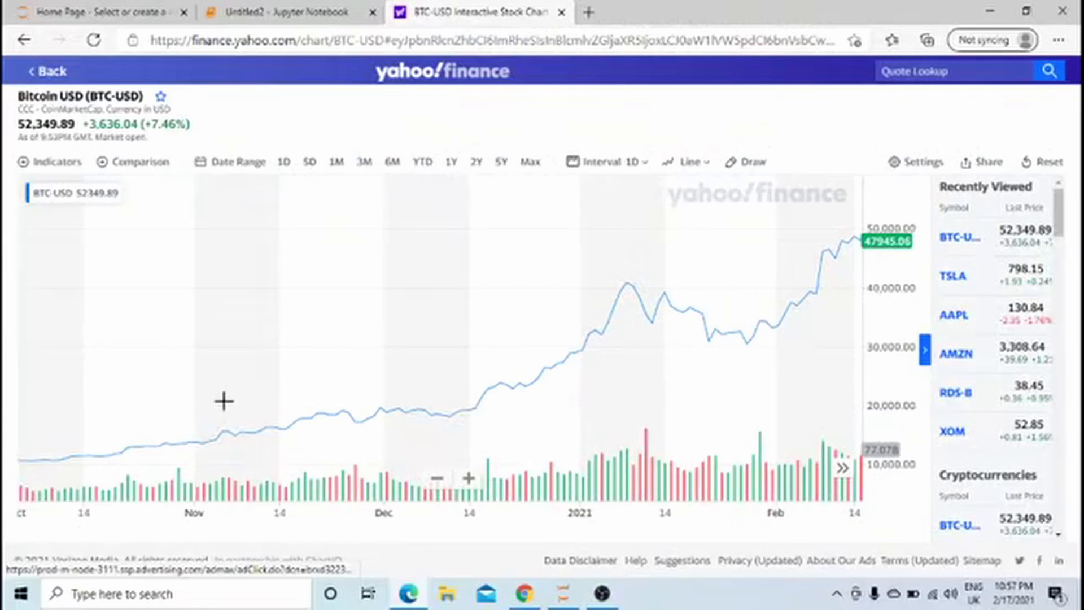
mouse_move(726, 332)
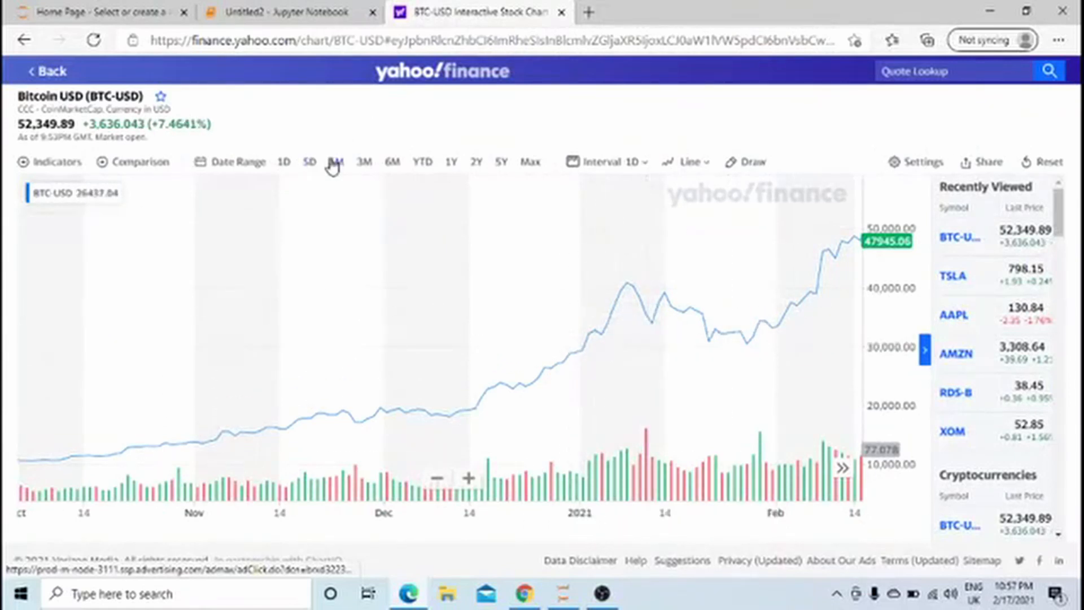
Step the BTC-USD chart through the 1M, 3M, 6M, 1Y and 5Y ranges
click(336, 161)
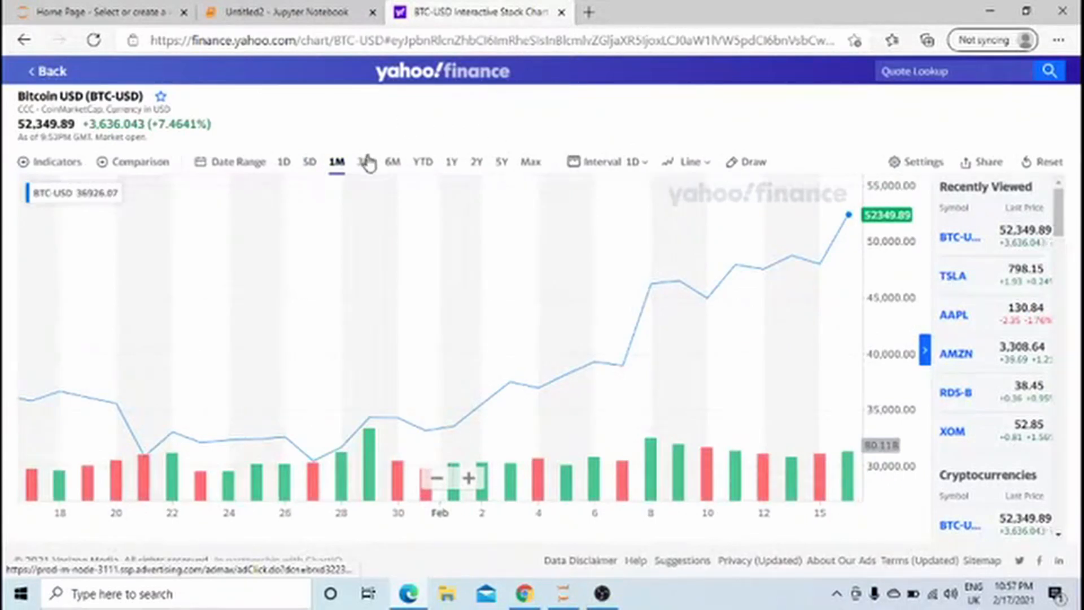
click(366, 162)
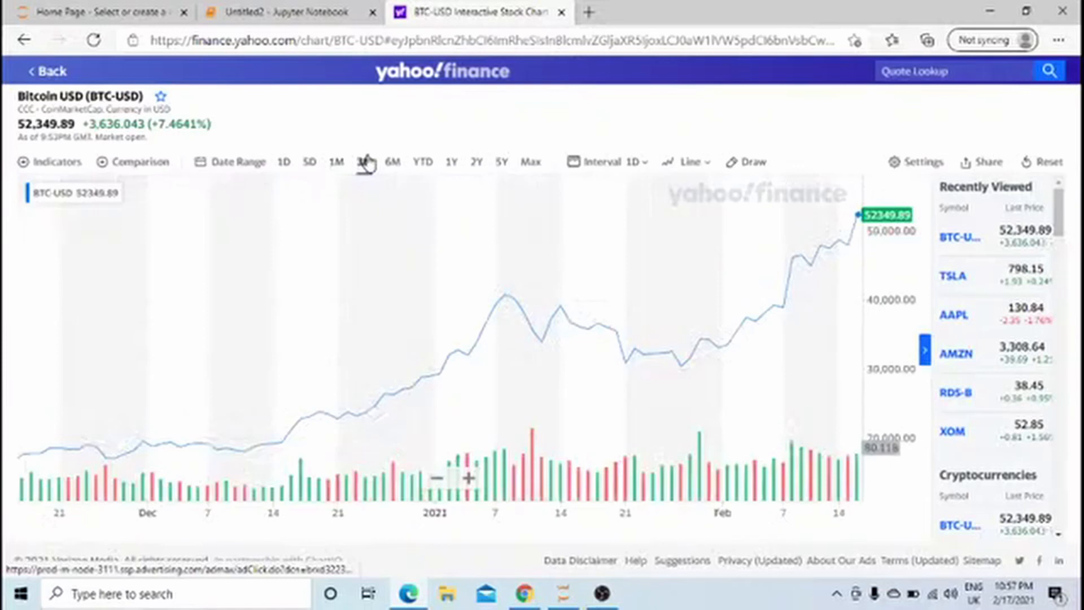
click(393, 162)
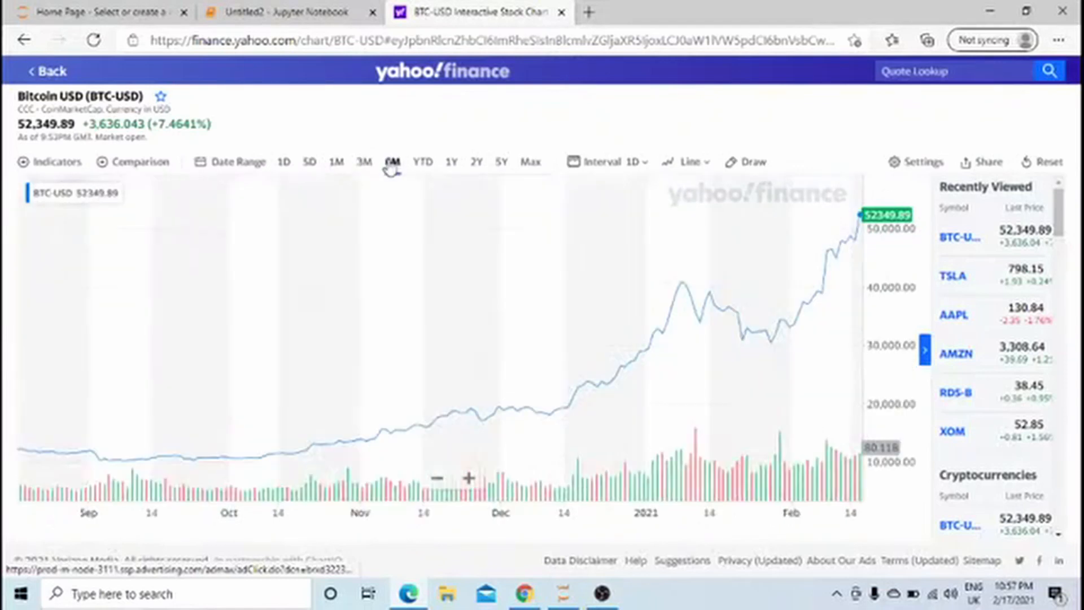
click(452, 161)
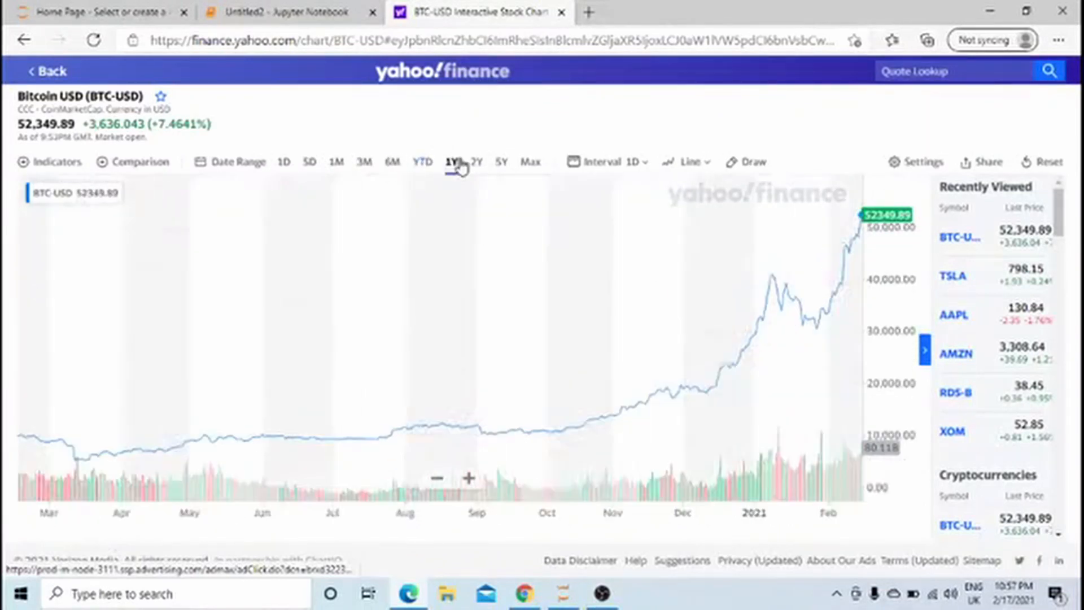
click(503, 161)
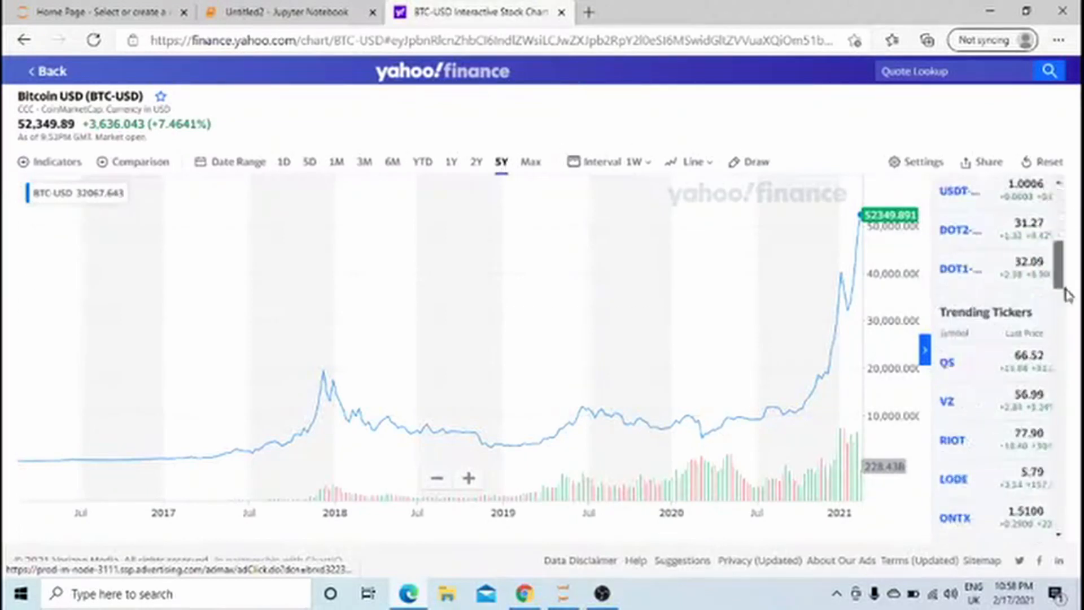
scroll(down, 3)
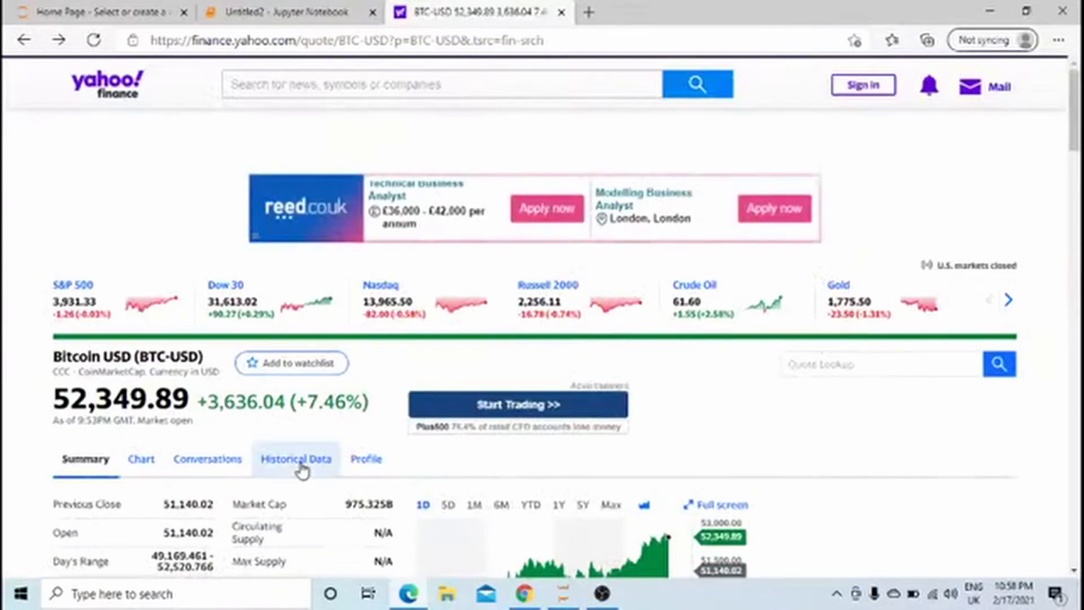
Show BTC-USD Historical Data and download the daily prices as a CSV
click(295, 459)
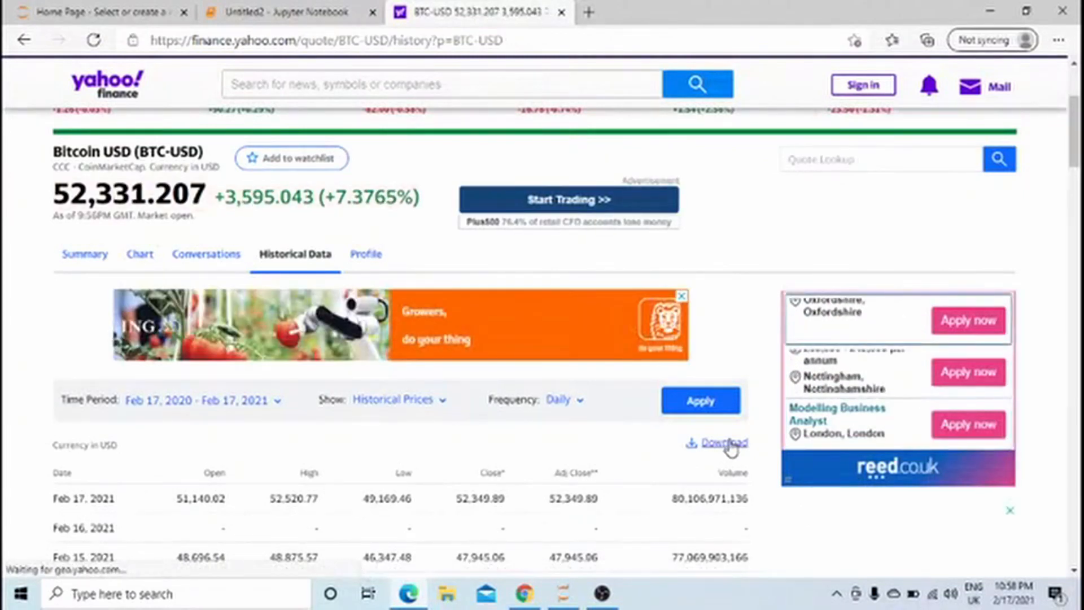
click(724, 442)
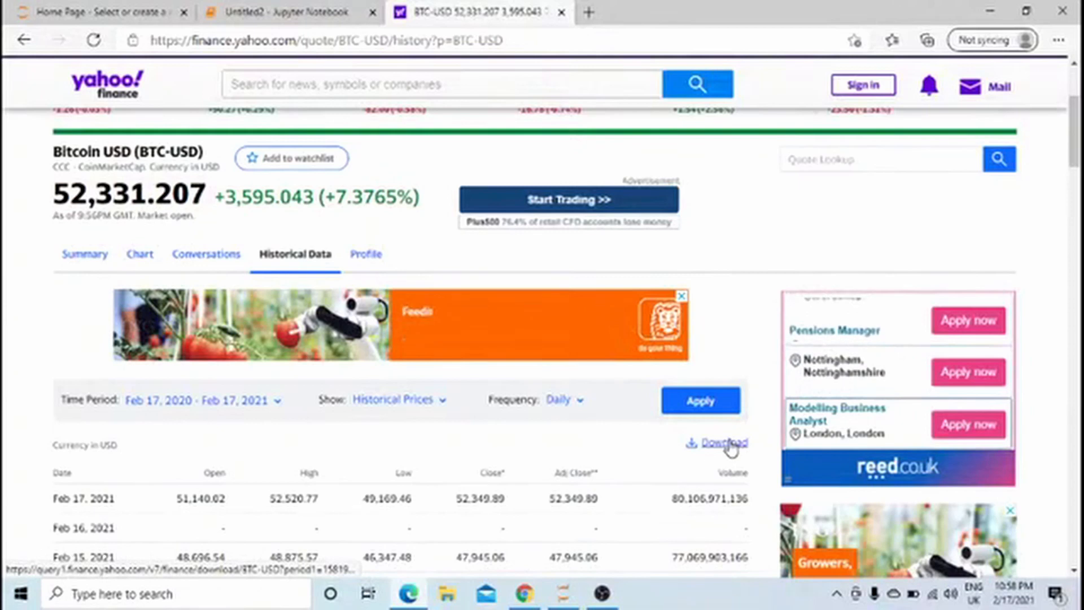